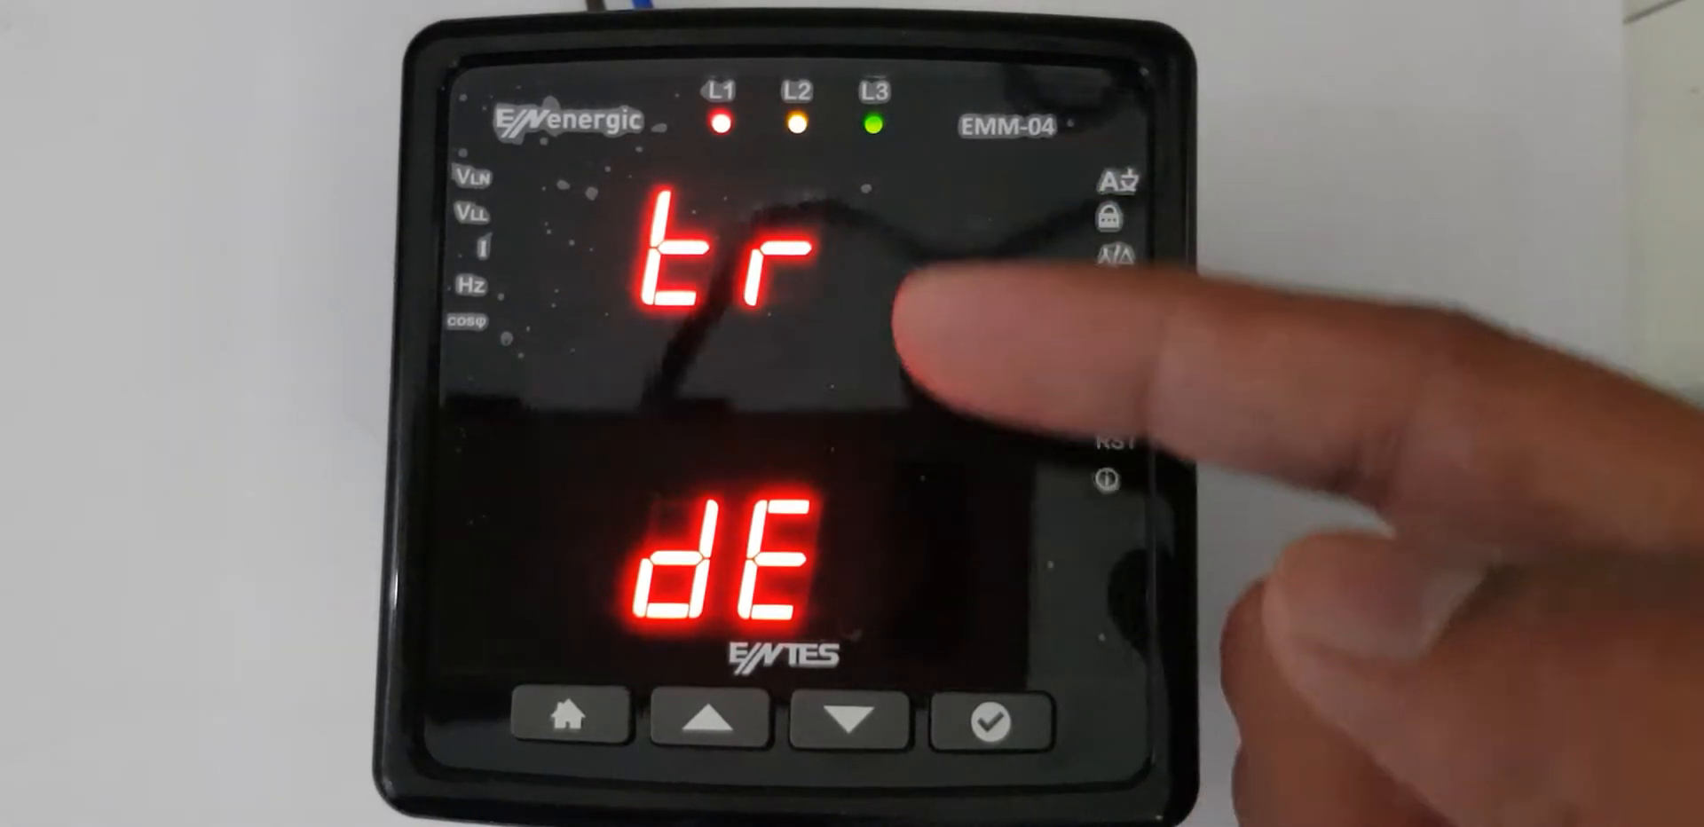
Step: Choose the meter's display language from the tr, dE language list
left_click(707, 719)
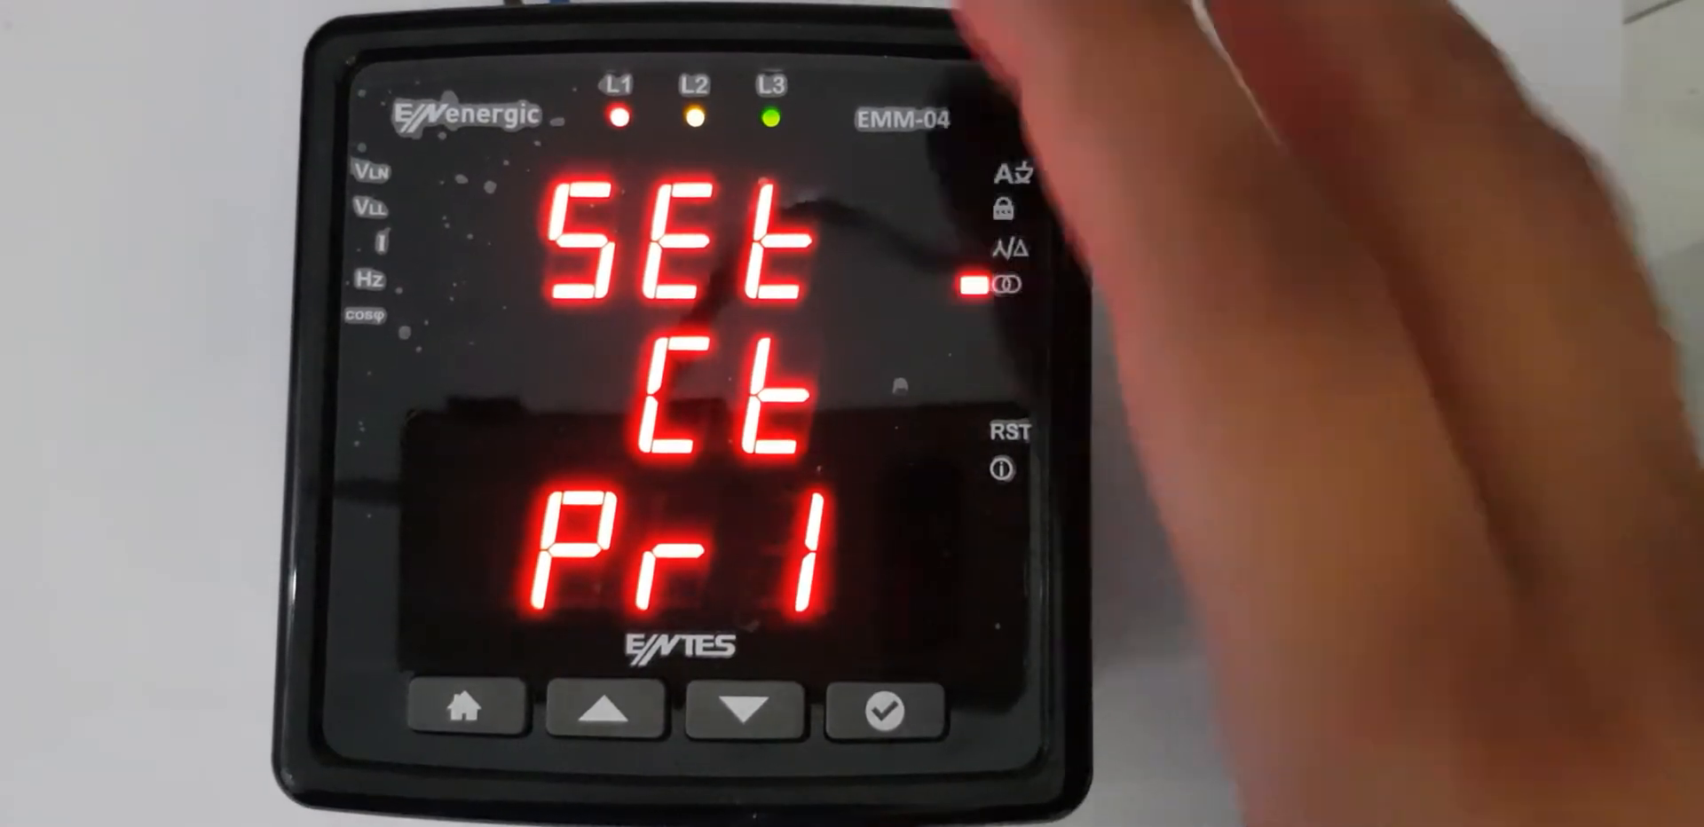
Step: Enter and set the current transformer primary (SEt Ct Pr1) value
left_click(880, 707)
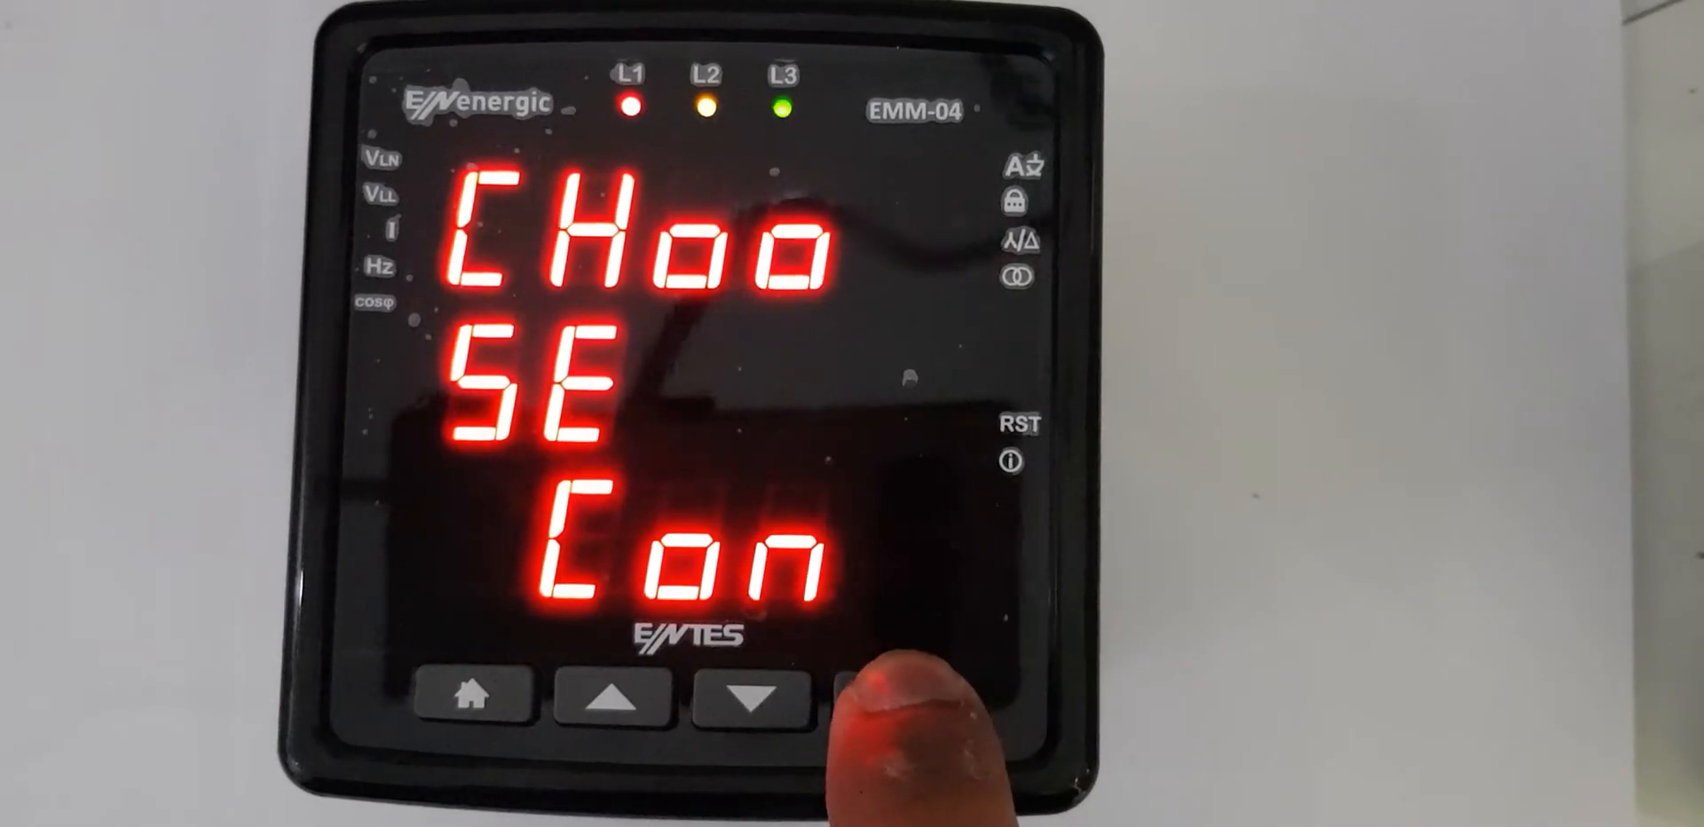
Step: Select star connection at CHoo SE Con and advance to the Hz setting
left_click(889, 691)
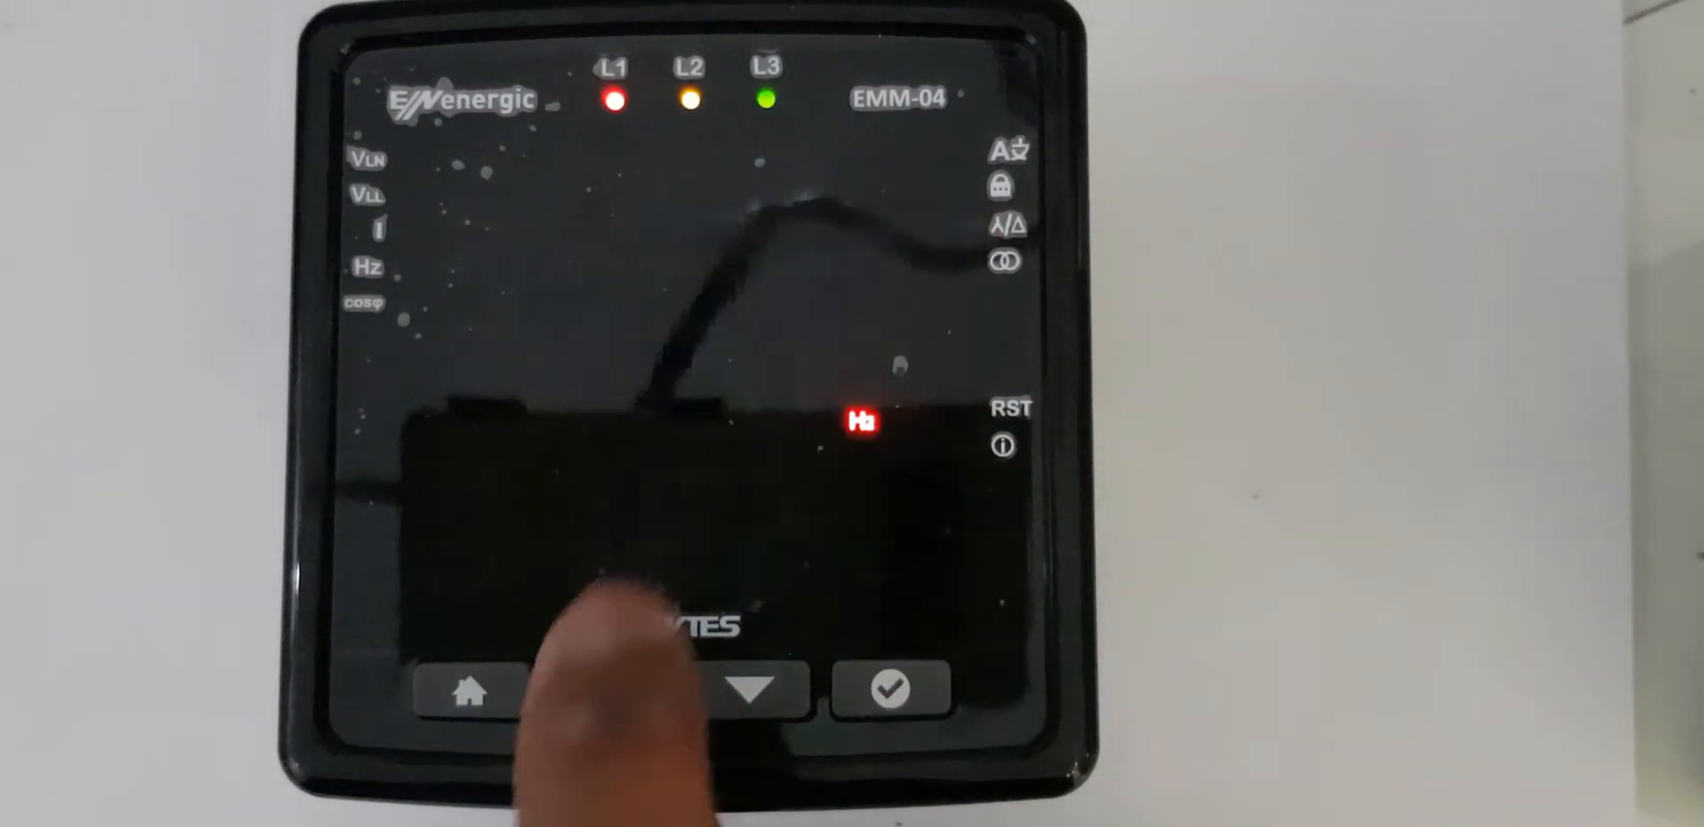